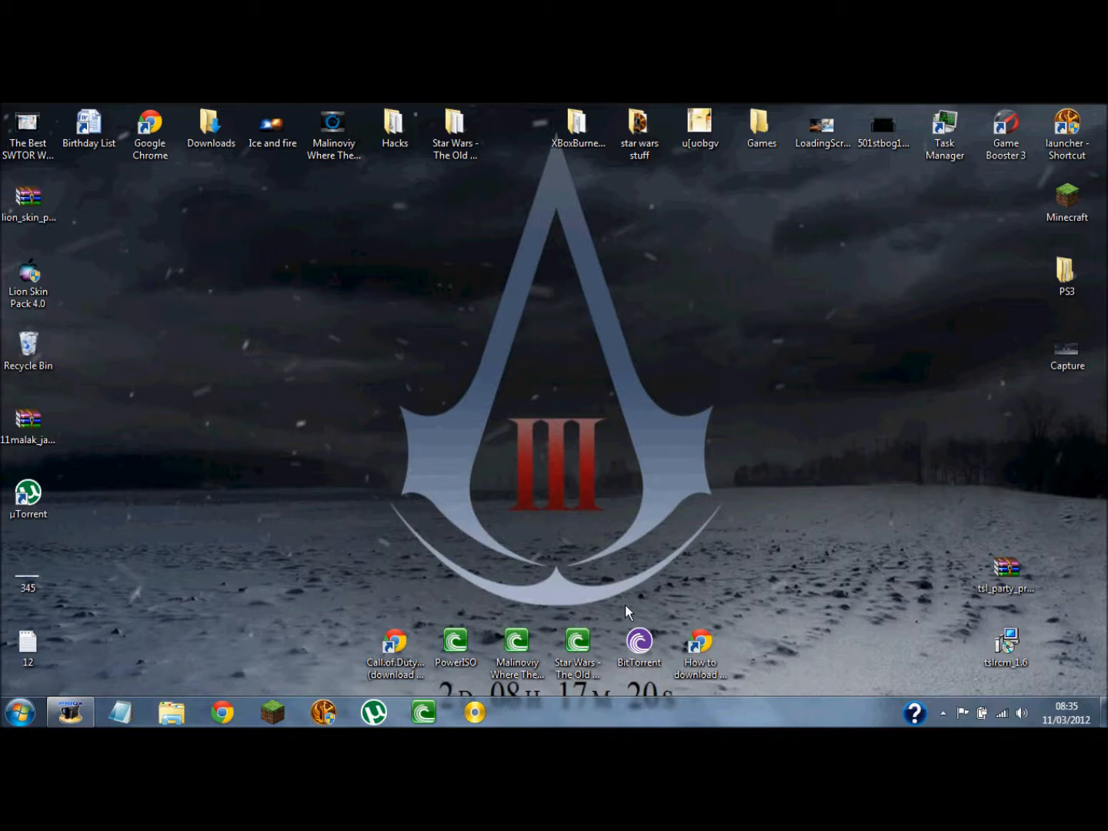
{"action": "mouse_move", "coordinate": [300, 623]}
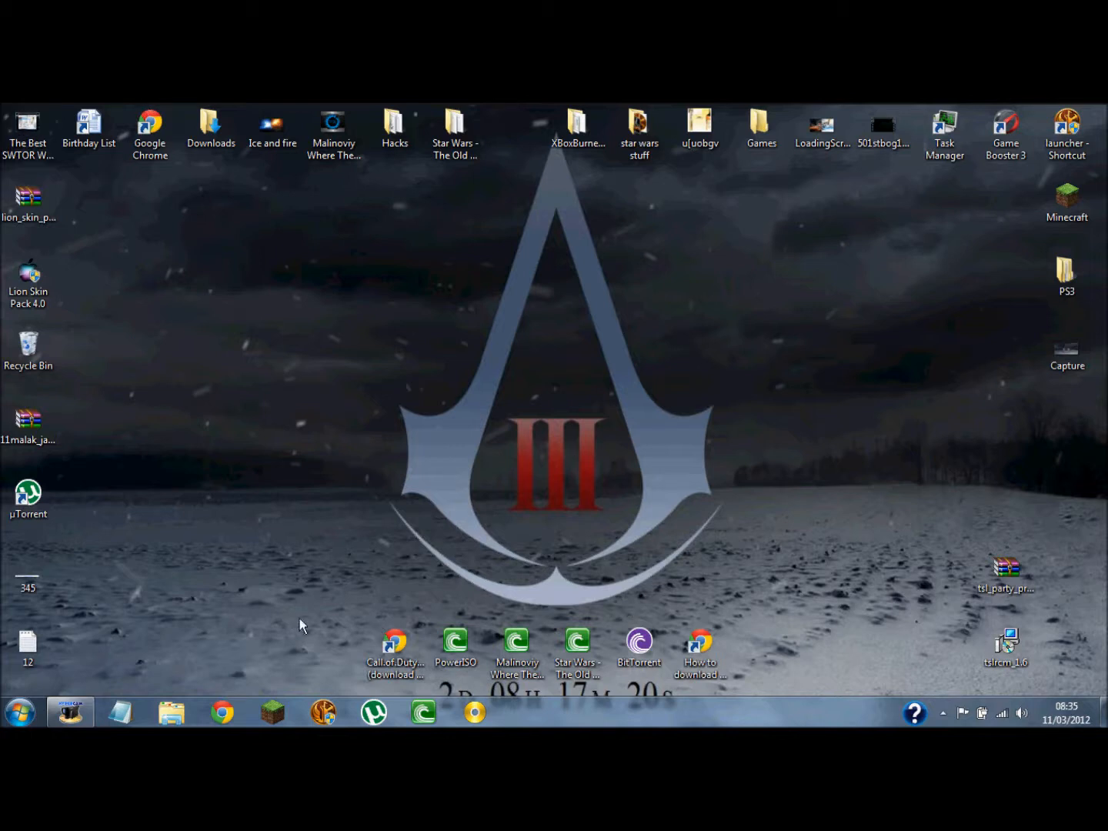
Open Games, then the Deus.Ex.Human.Revolution-SHiTROW folder containing the 6.01 GB image
{"action": "left_click_drag", "start_coordinate": [301, 623], "coordinate": [862, 206]}
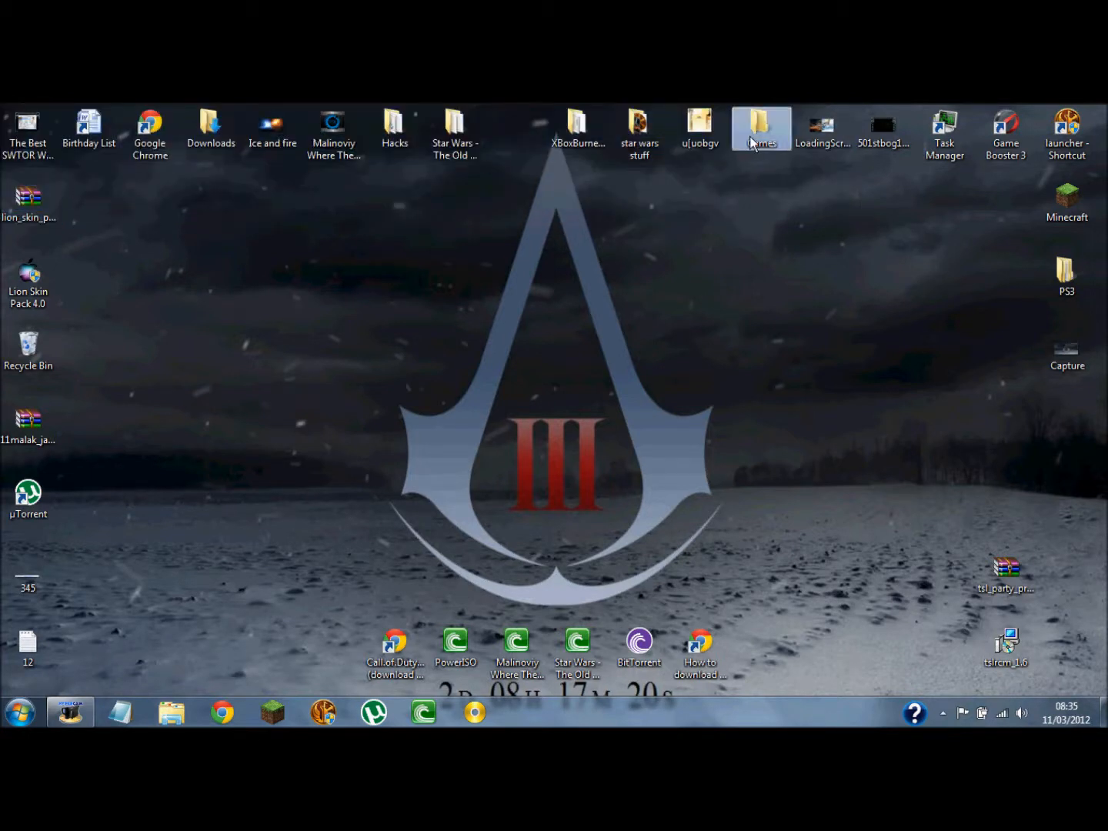
{"action": "double_click", "coordinate": [762, 127]}
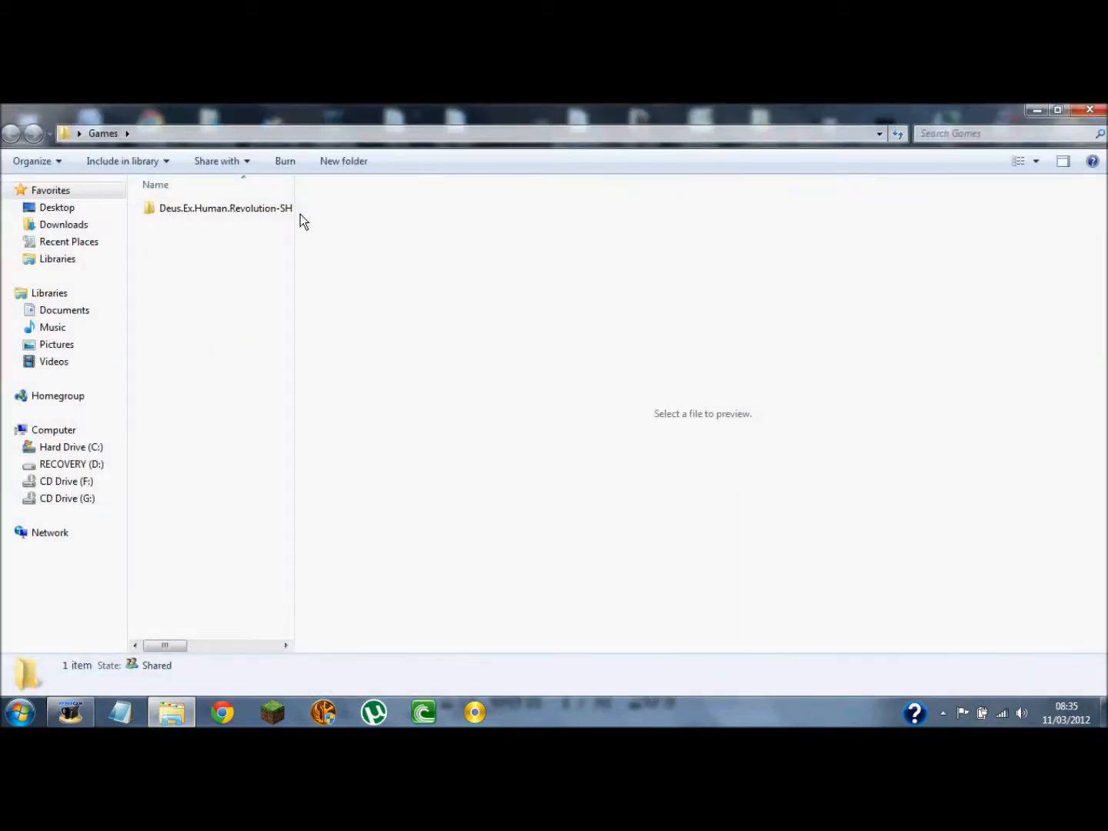
{"action": "left_click", "coordinate": [226, 207]}
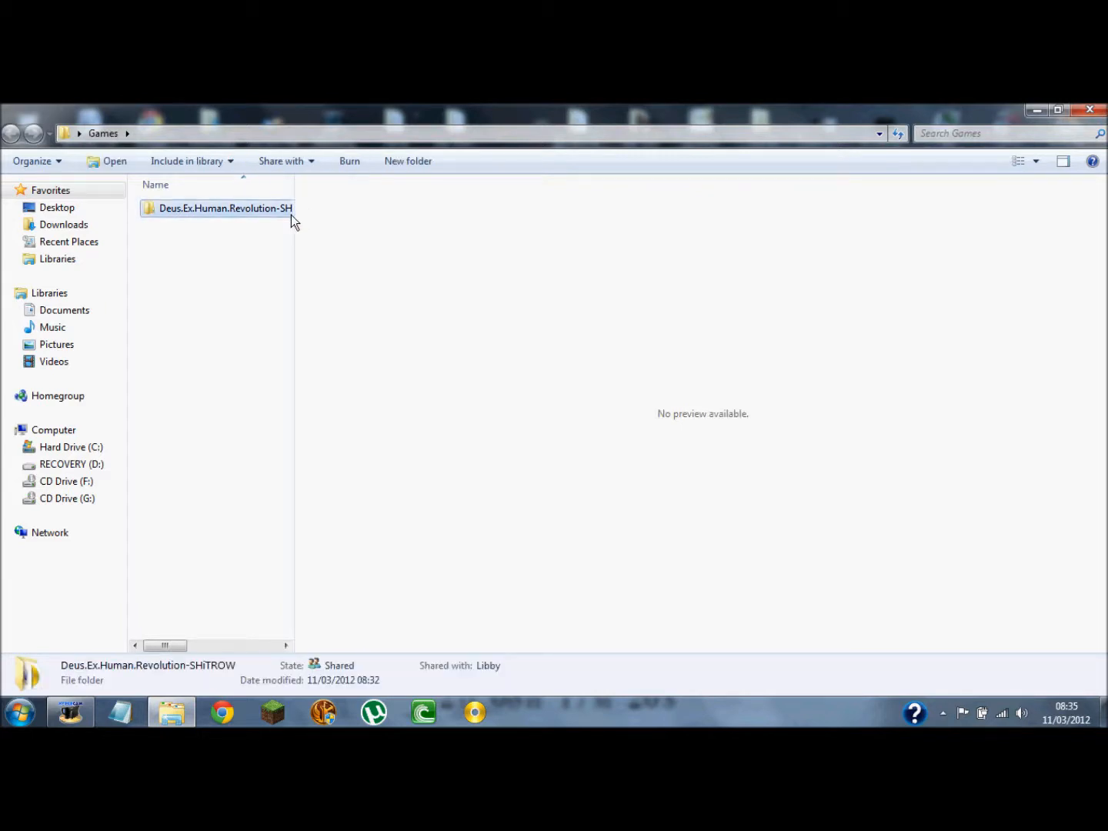
{"action": "double_click", "coordinate": [226, 208]}
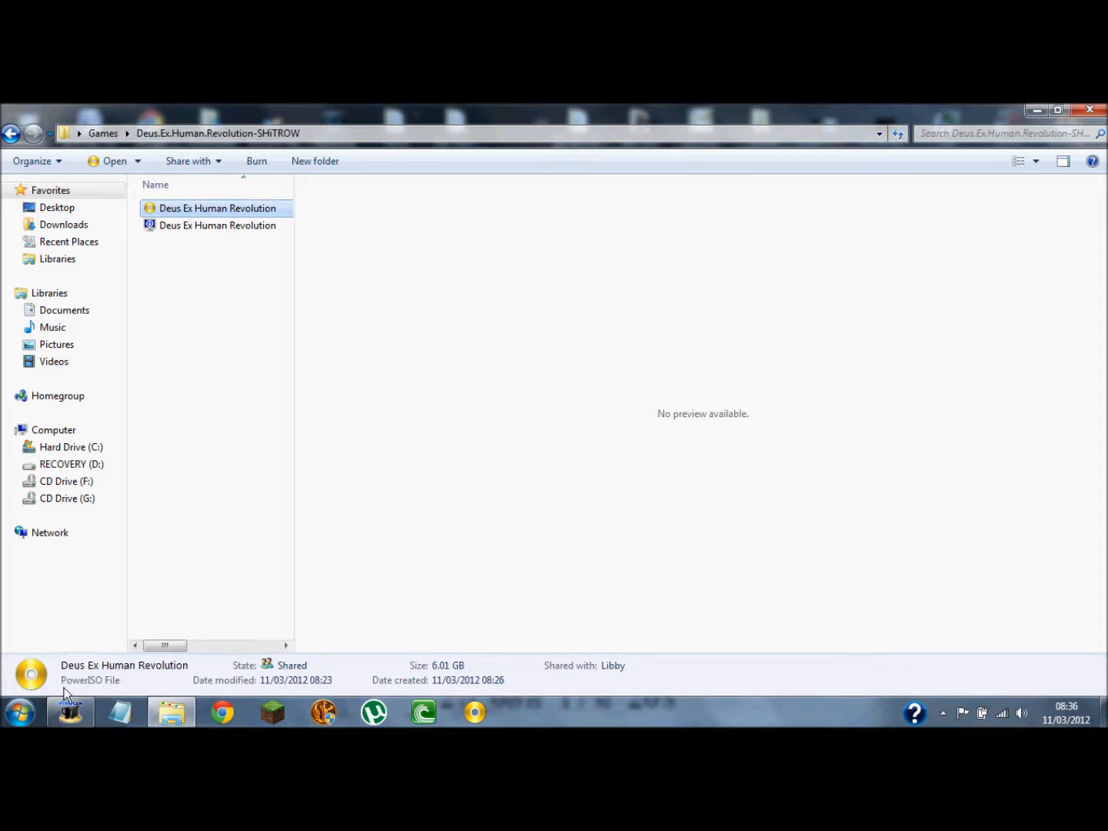
{"action": "mouse_move", "coordinate": [214, 233]}
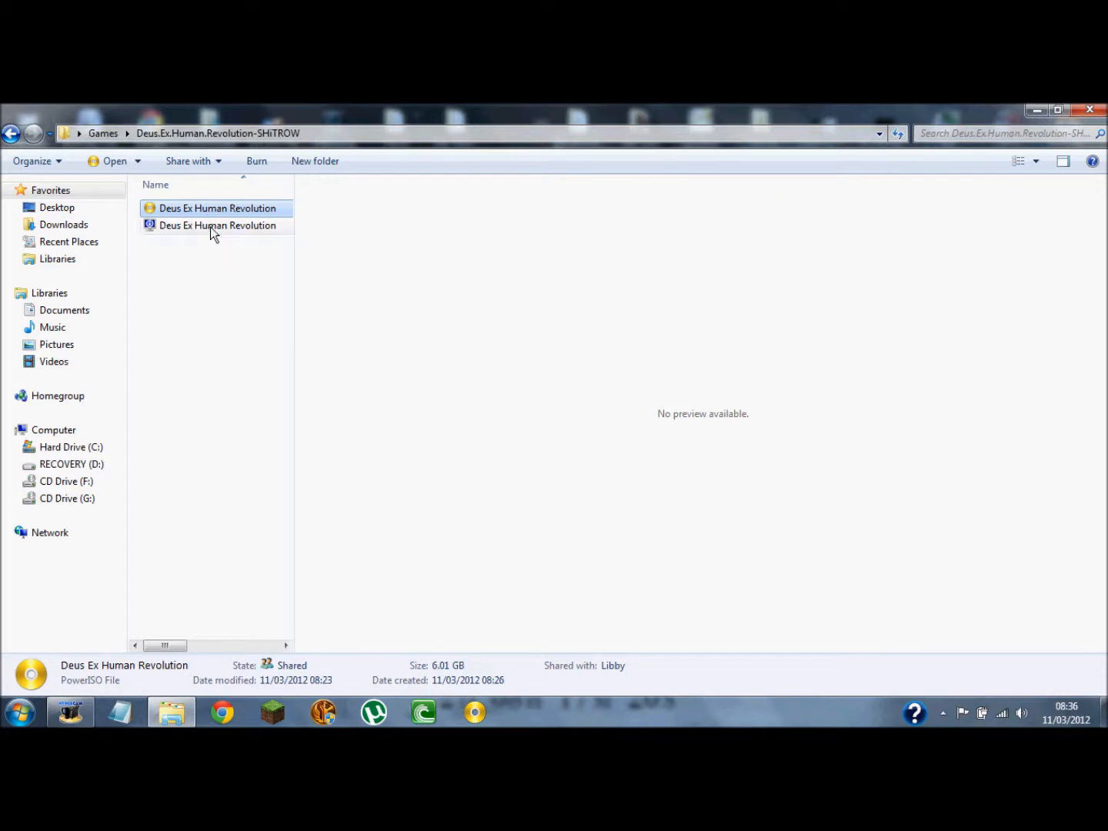
Open Deus Ex Human Revolution.iso in PowerISO, dismiss the nag, and select all nine items
{"action": "double_click", "coordinate": [217, 208]}
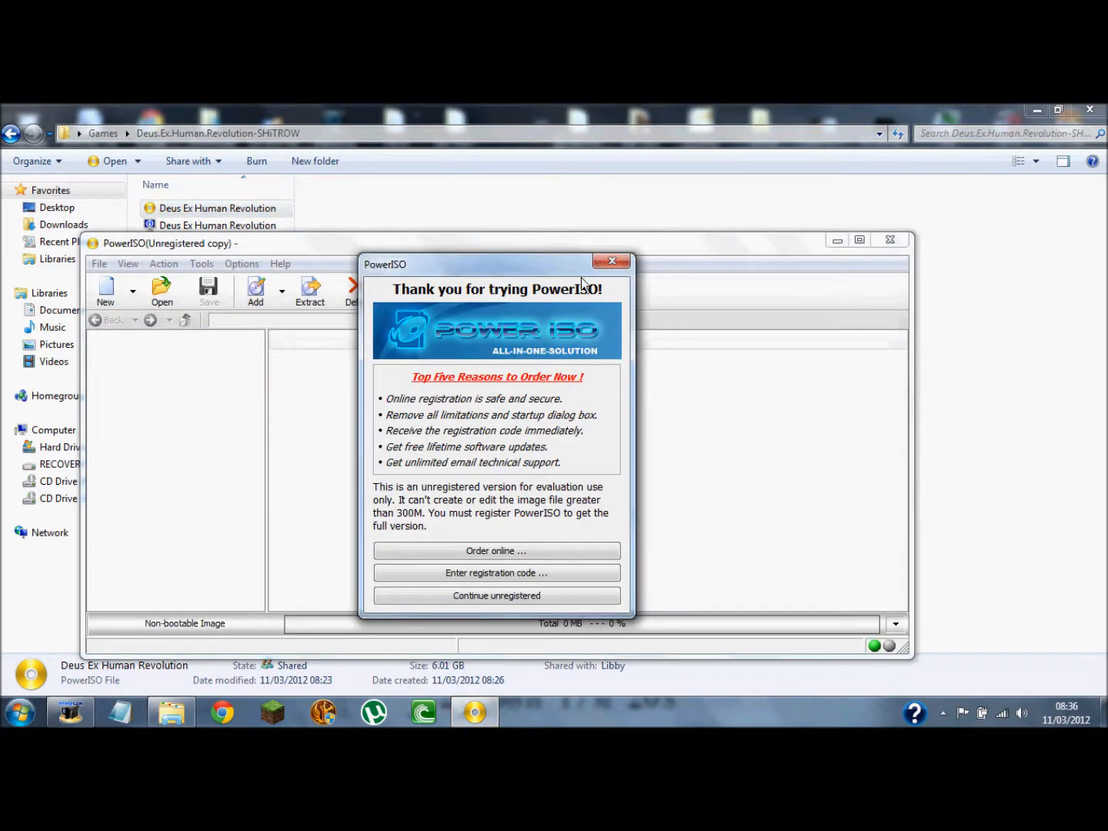
{"action": "left_click", "coordinate": [496, 595]}
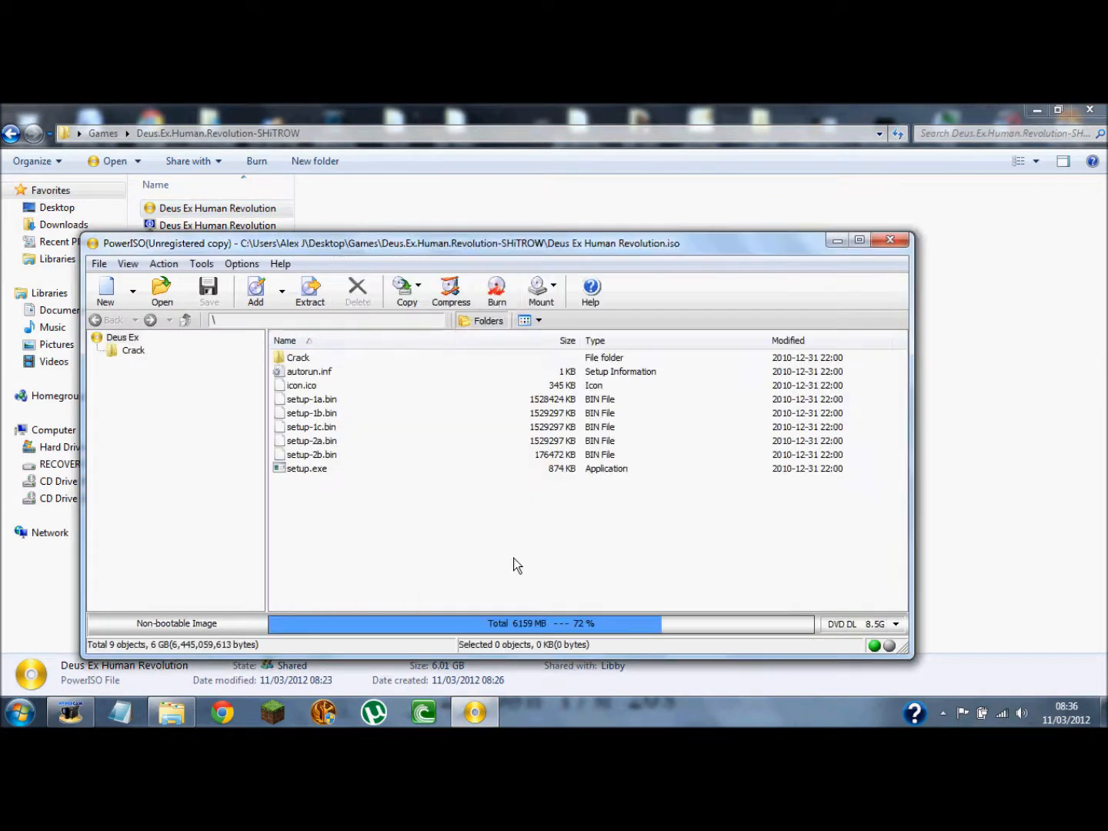
{"action": "key", "text": "ctrl+a"}
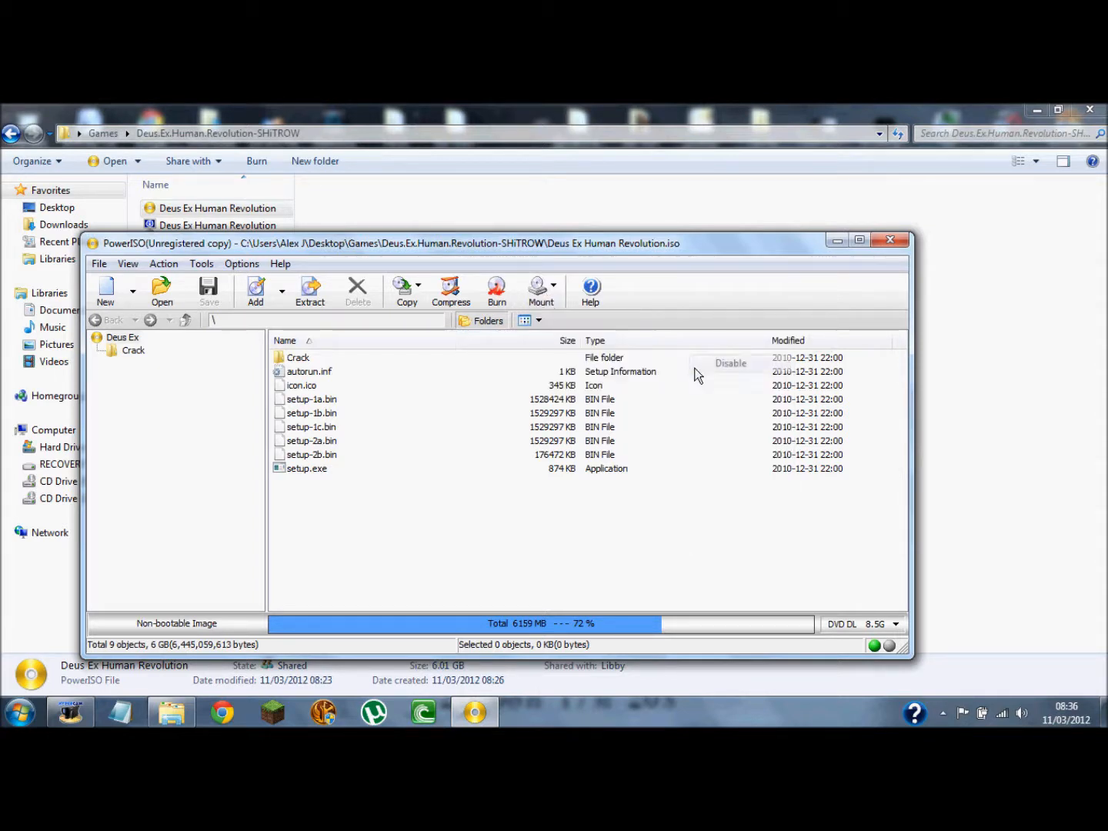
{"action": "left_click", "coordinate": [541, 291]}
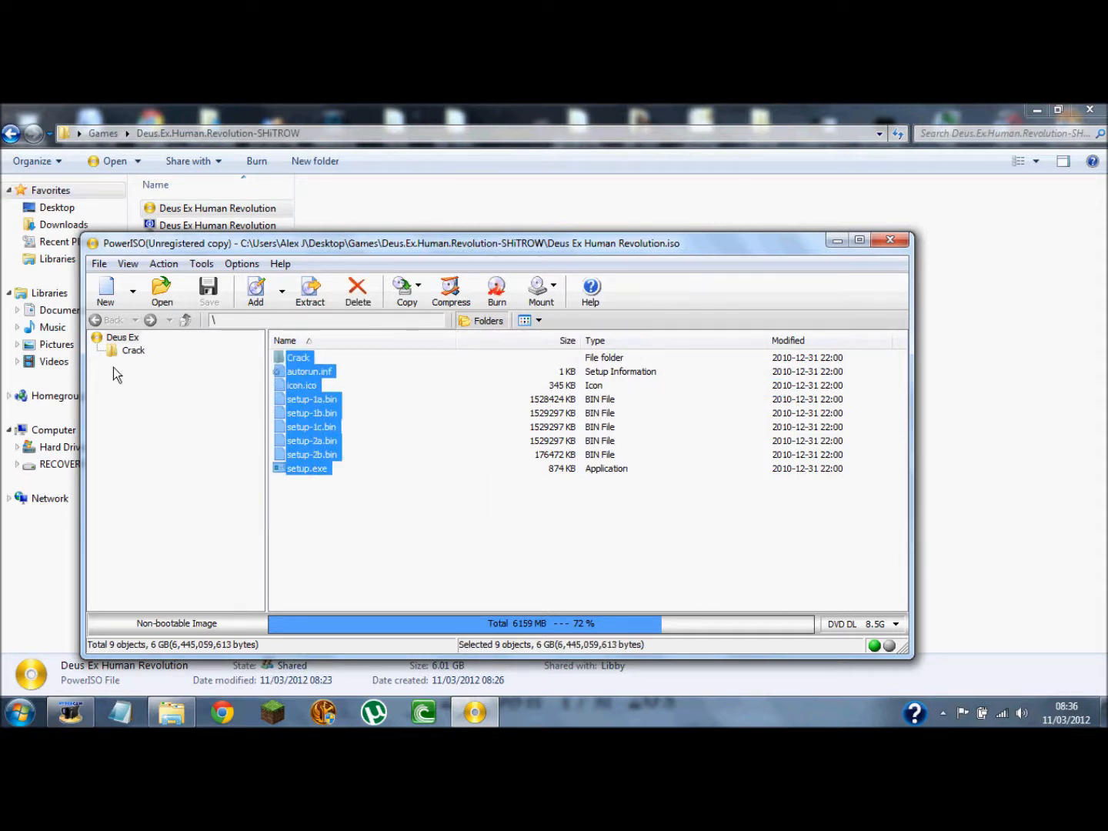
Mount the Deus Ex Human Revolution image on virtual drive F:
{"action": "left_click", "coordinate": [540, 291]}
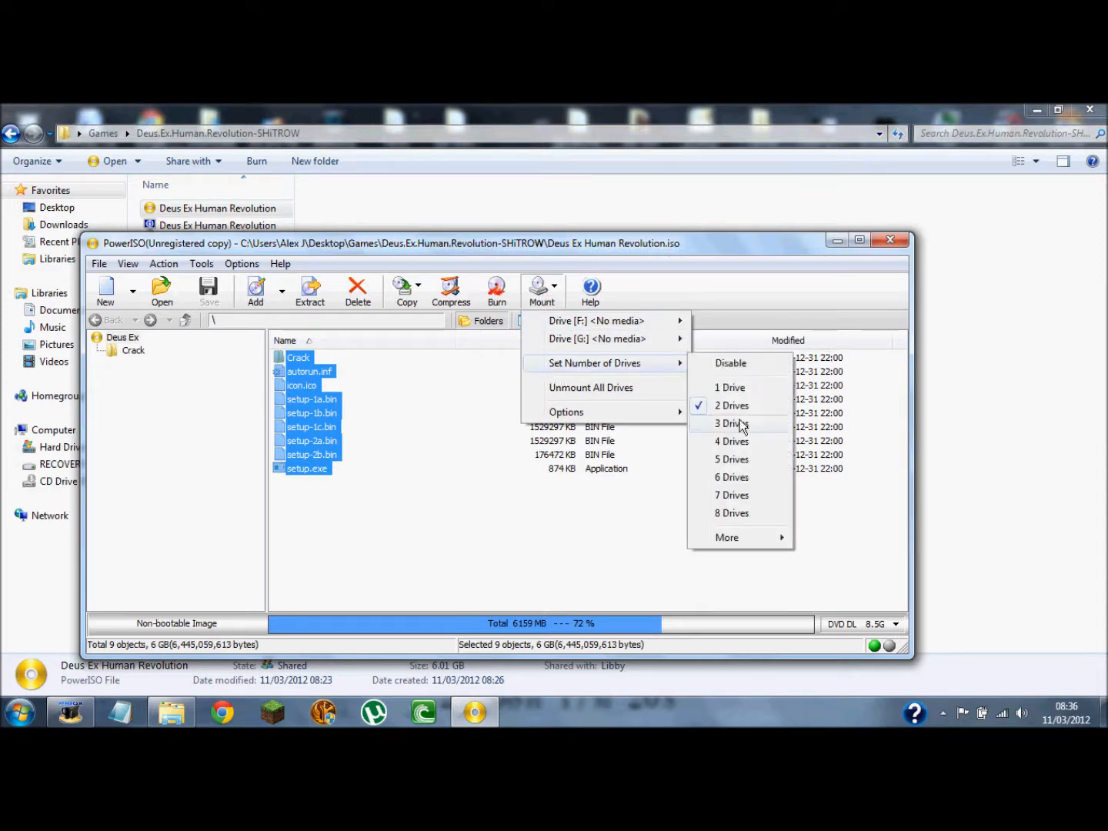
{"action": "mouse_move", "coordinate": [597, 320]}
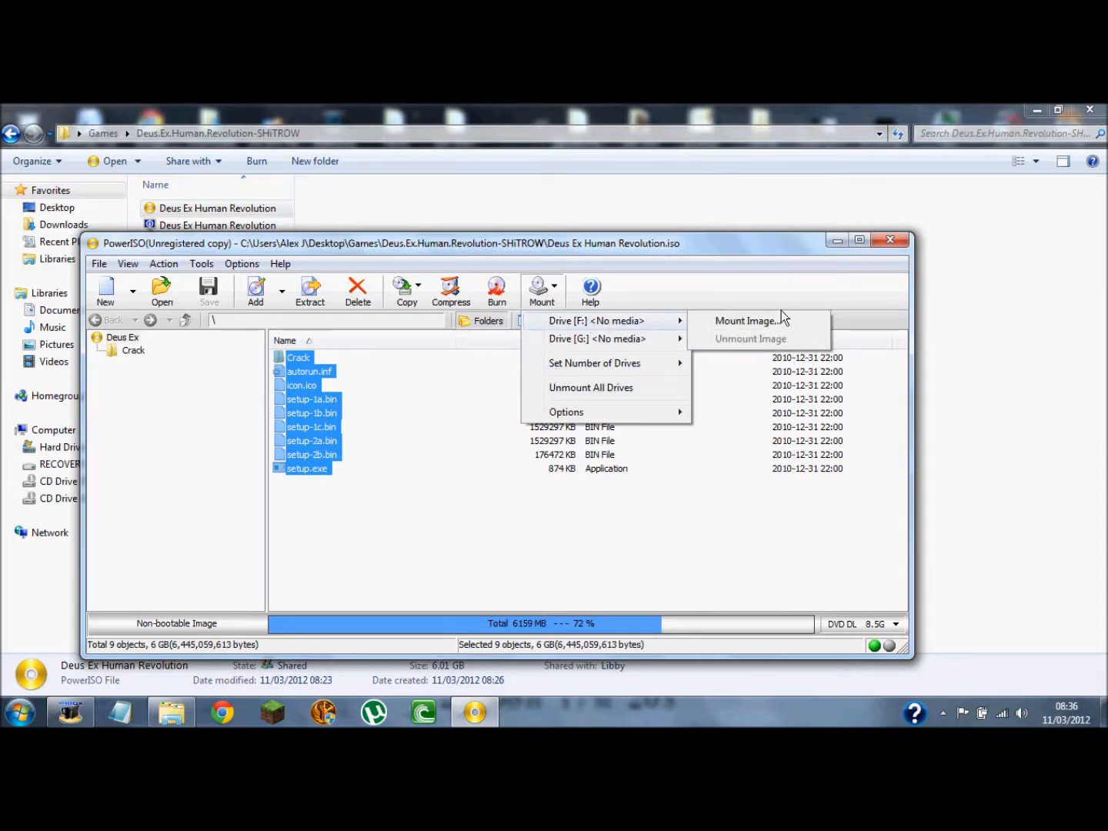
{"action": "left_click", "coordinate": [746, 321]}
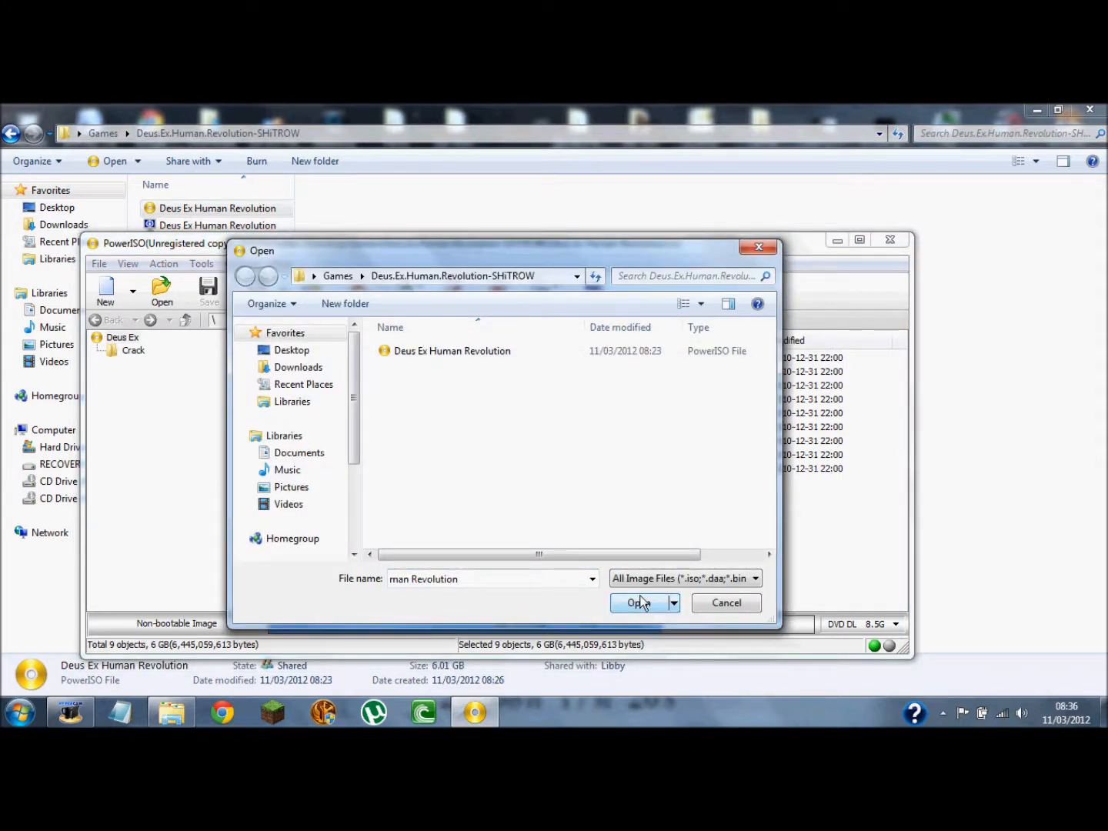
{"action": "left_click", "coordinate": [640, 603]}
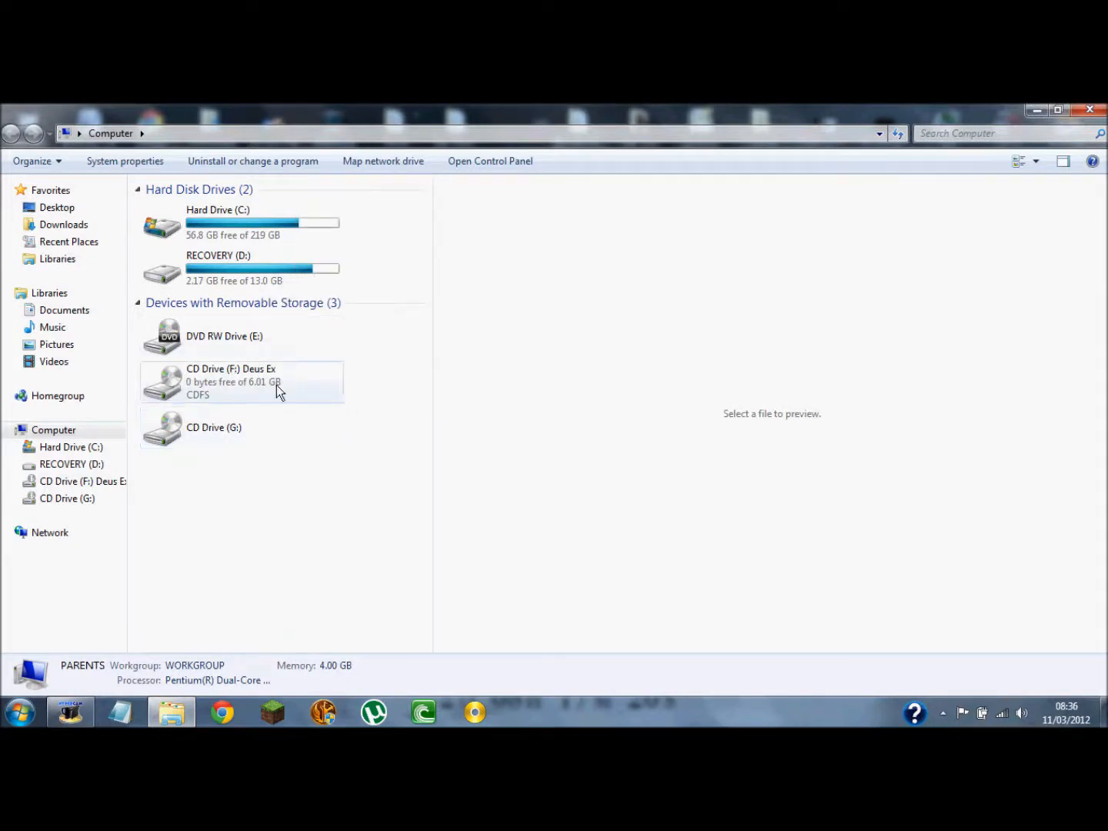
Launch the Deus Ex setup wizard from CD Drive (F:)
{"action": "left_click", "coordinate": [242, 382]}
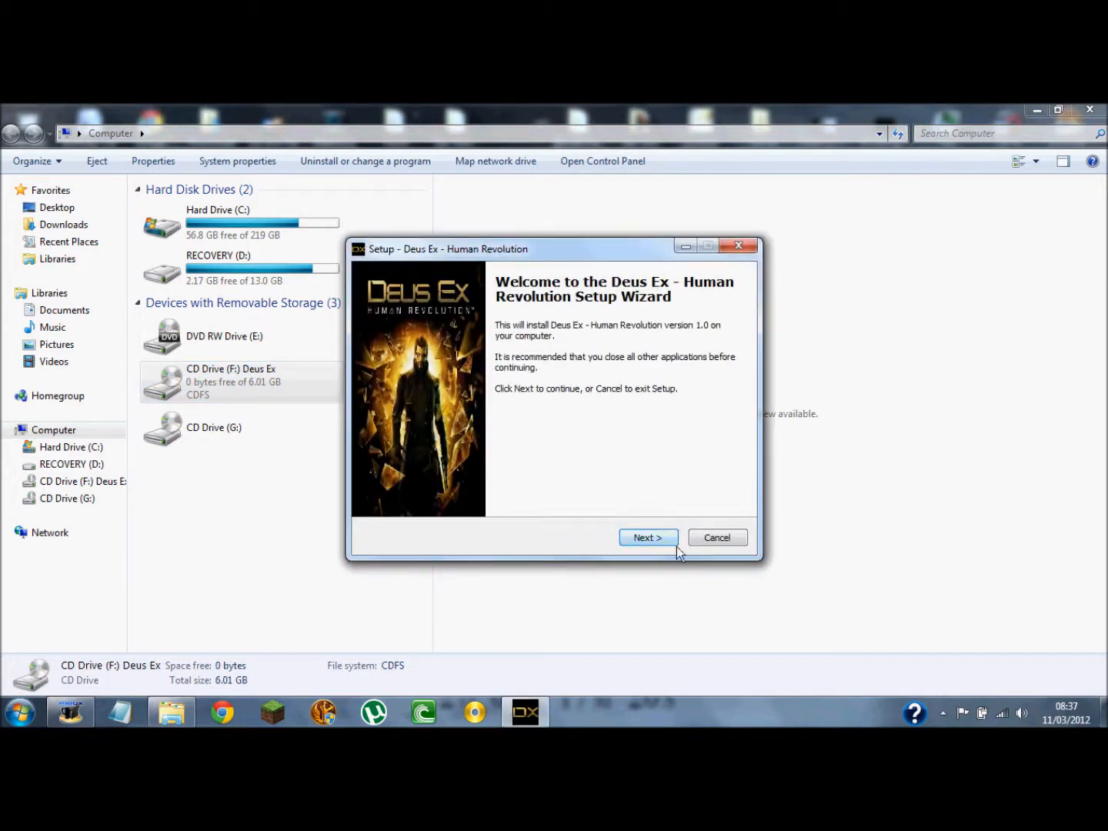
Accept the license, keep the default Start Menu folder, skip the desktop icon, and install
{"action": "left_click", "coordinate": [647, 537]}
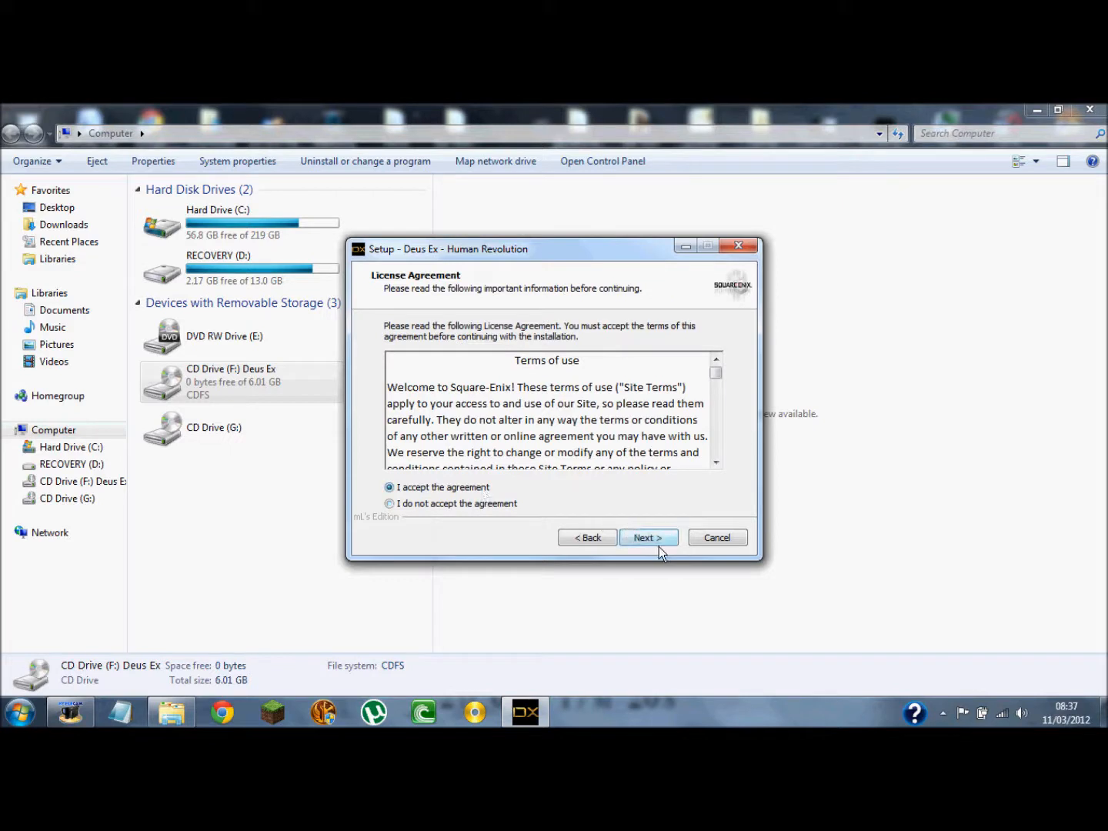
{"action": "left_click", "coordinate": [647, 538]}
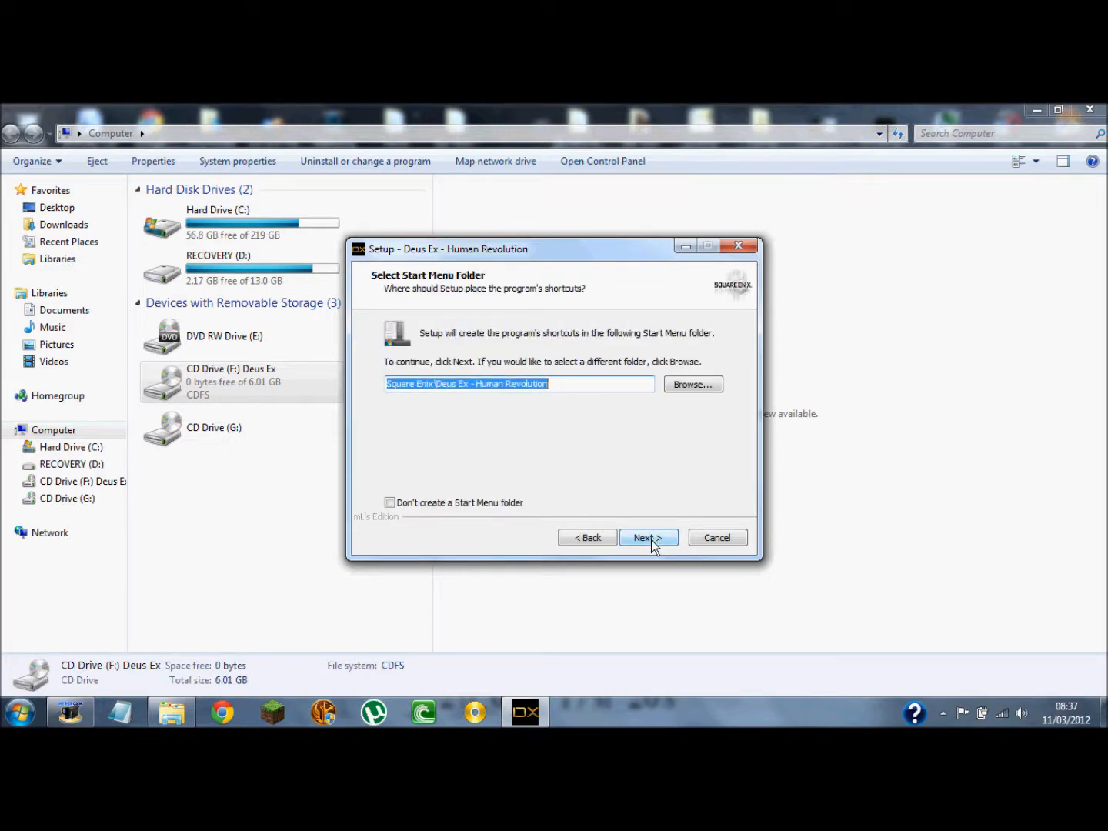
{"action": "left_click", "coordinate": [647, 538]}
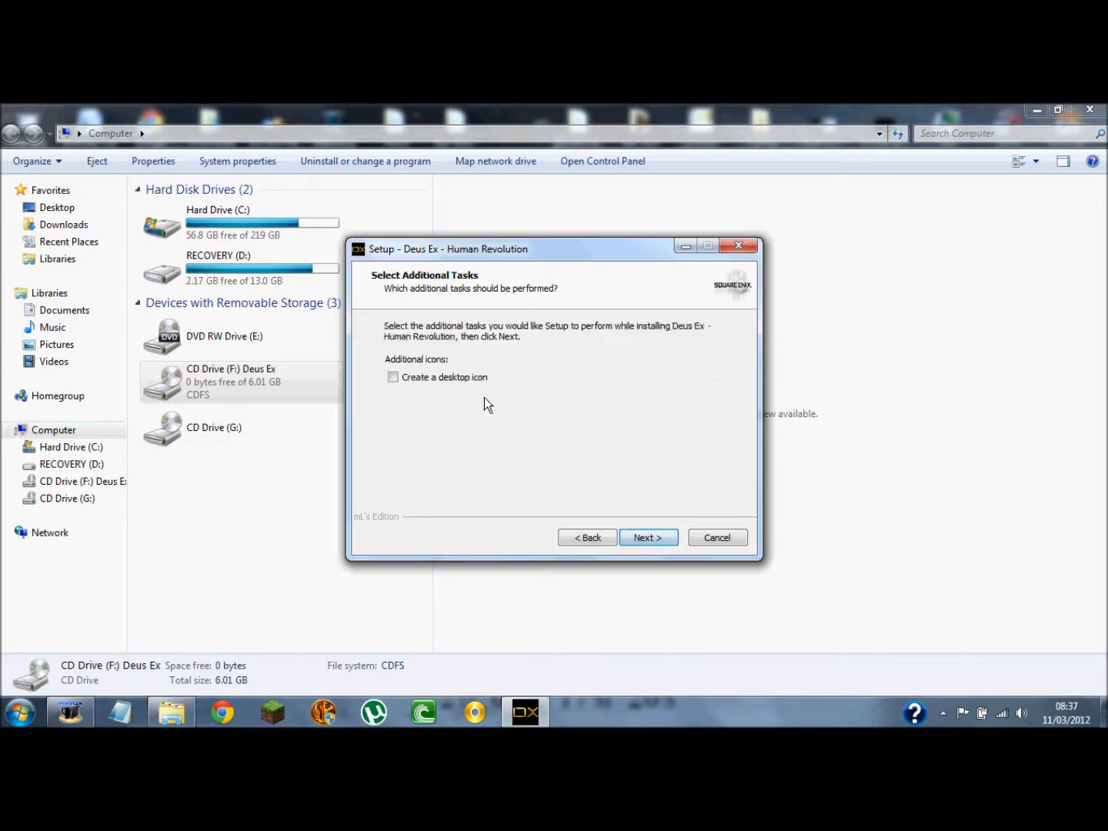
{"action": "left_click", "coordinate": [648, 537]}
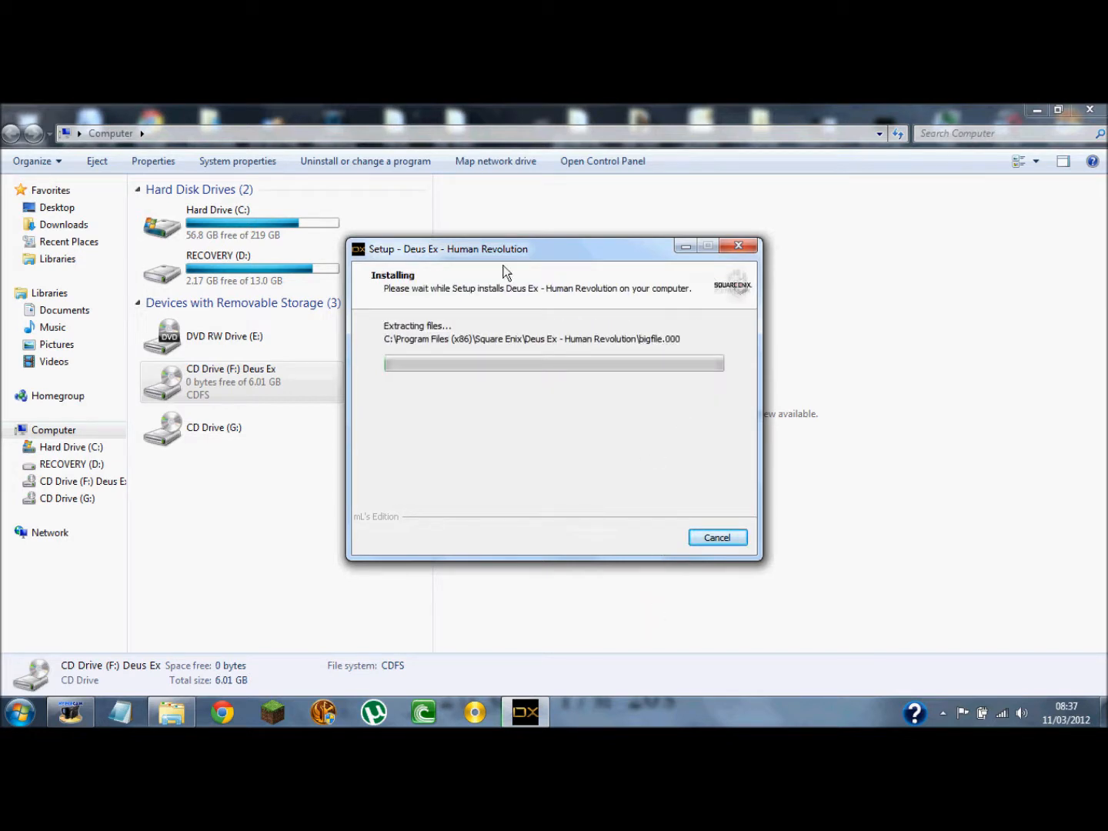
{"action": "mouse_move", "coordinate": [580, 441]}
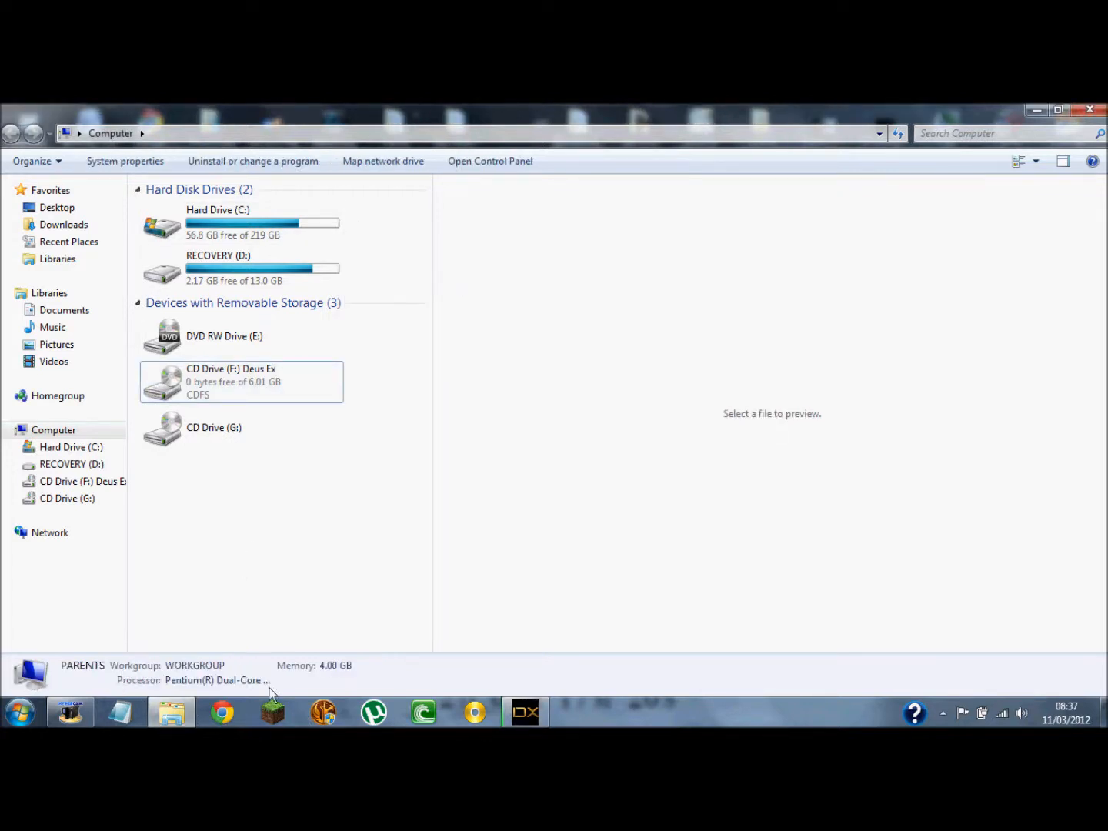
{"action": "mouse_move", "coordinate": [219, 690]}
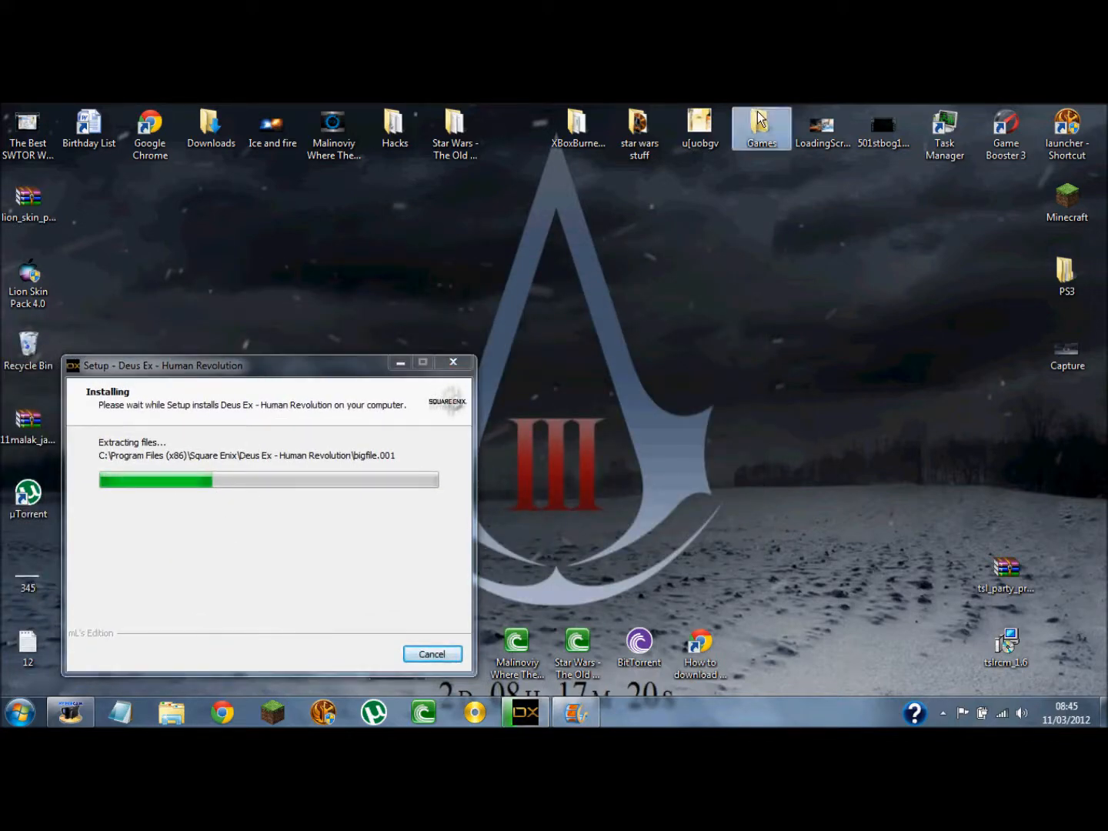
Reopen Games, the Deus Ex folder, and the Deus Ex ISO file again
{"action": "double_click", "coordinate": [761, 127]}
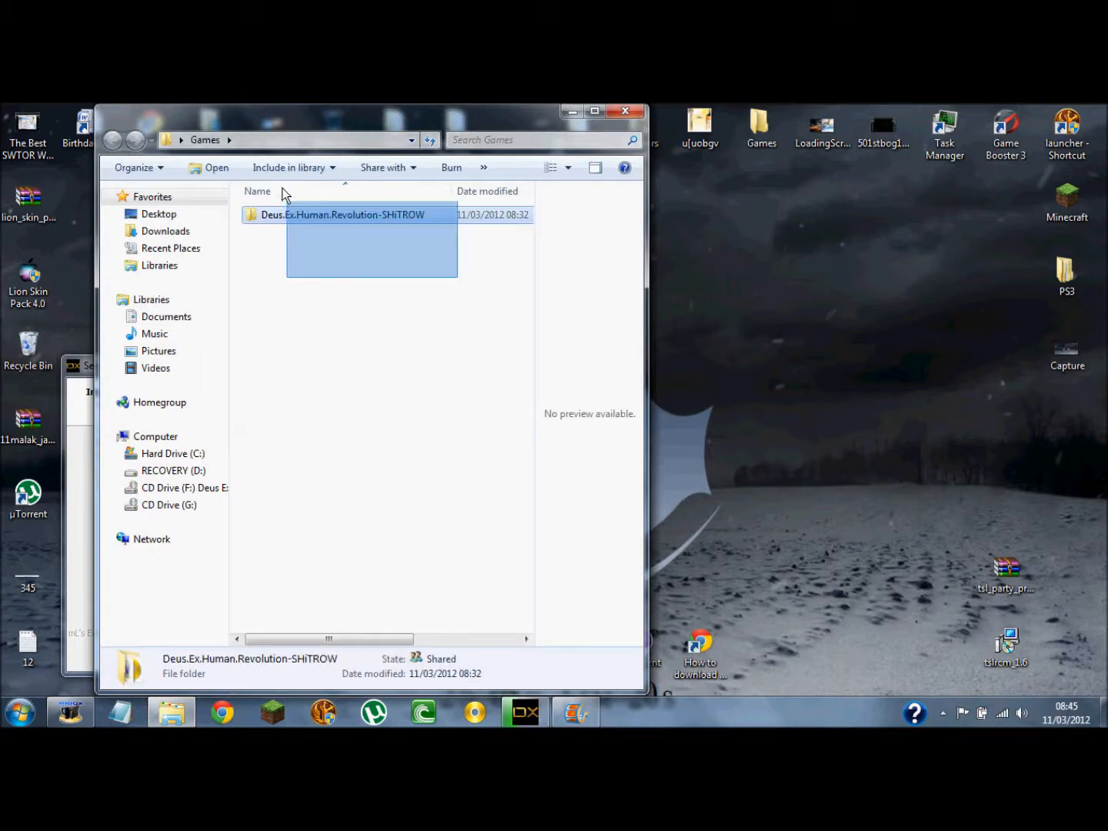
{"action": "double_click", "coordinate": [342, 215]}
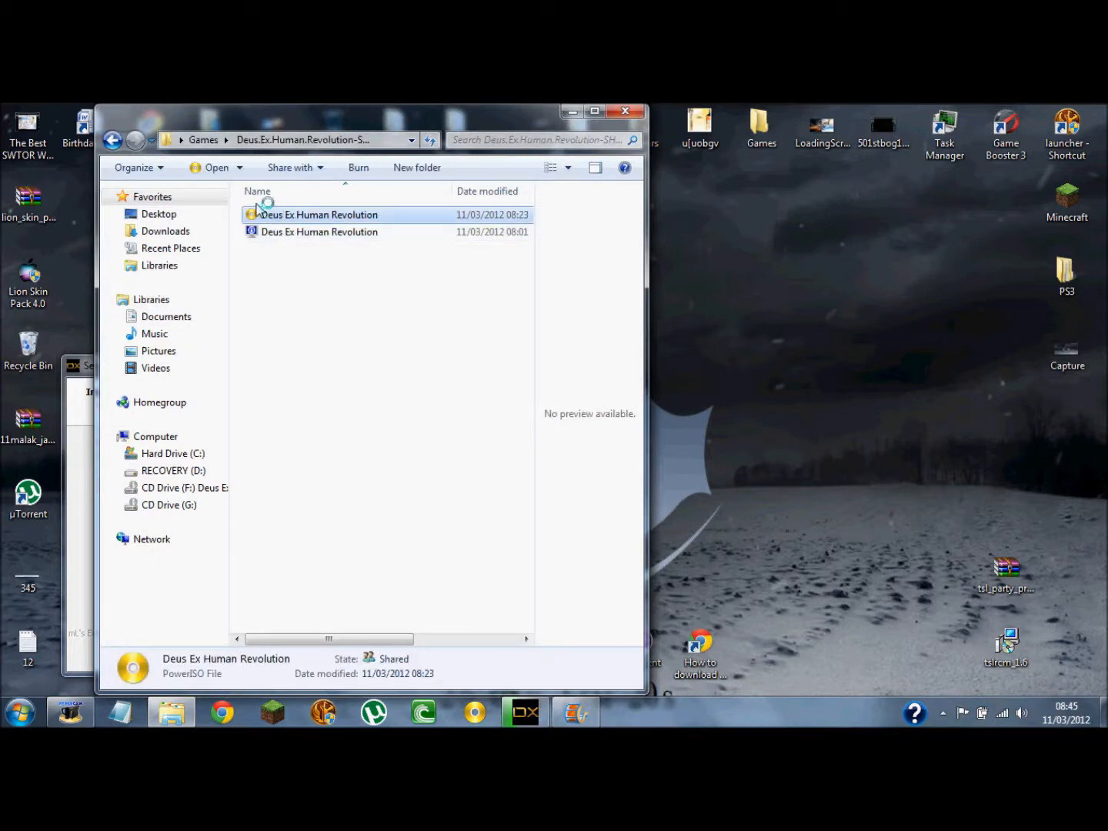
{"action": "double_click", "coordinate": [319, 215]}
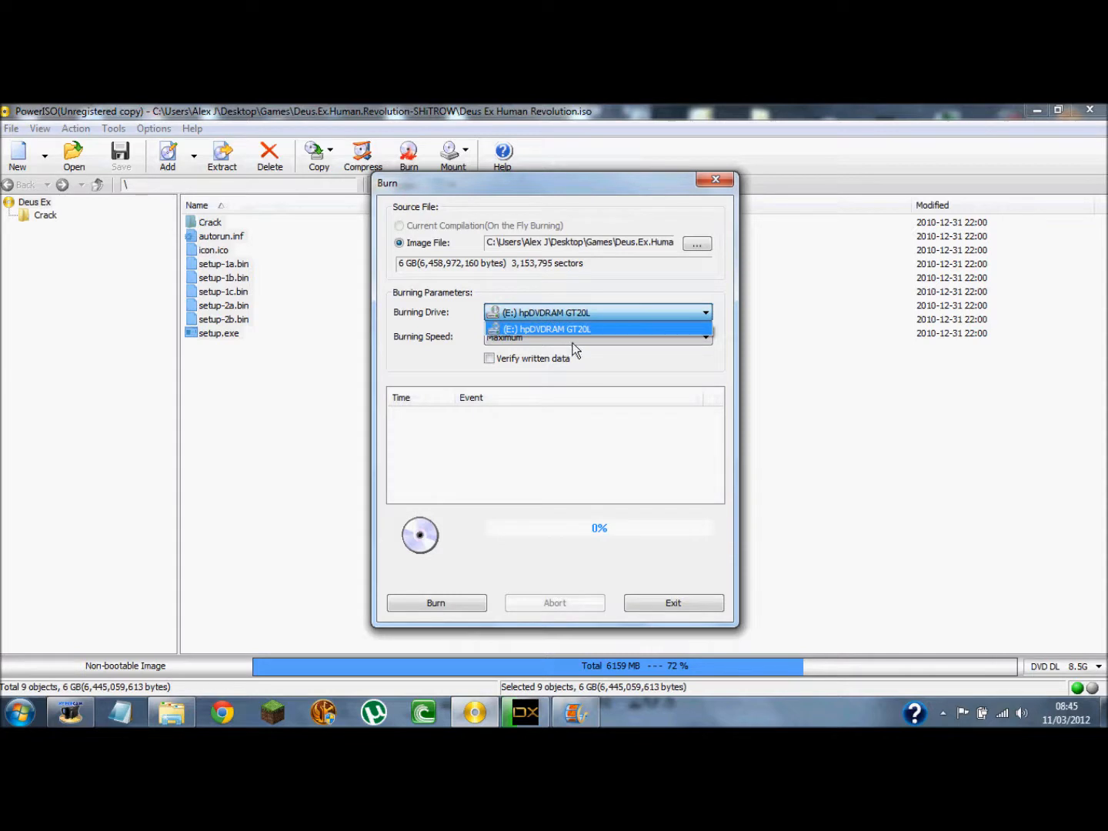
{"action": "mouse_move", "coordinate": [376, 226]}
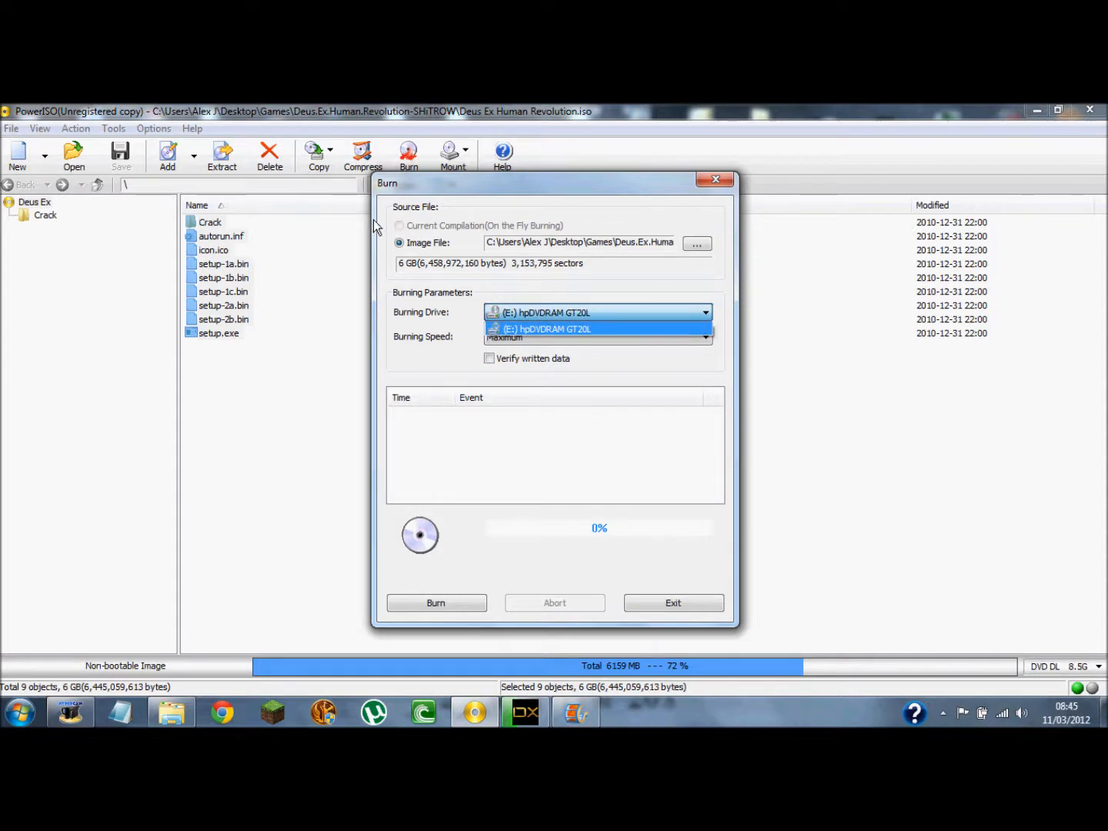
Choose (E:) hpDVDRAM GT20L as the burning drive, leaving speed at Maximum
{"action": "left_click", "coordinate": [545, 328]}
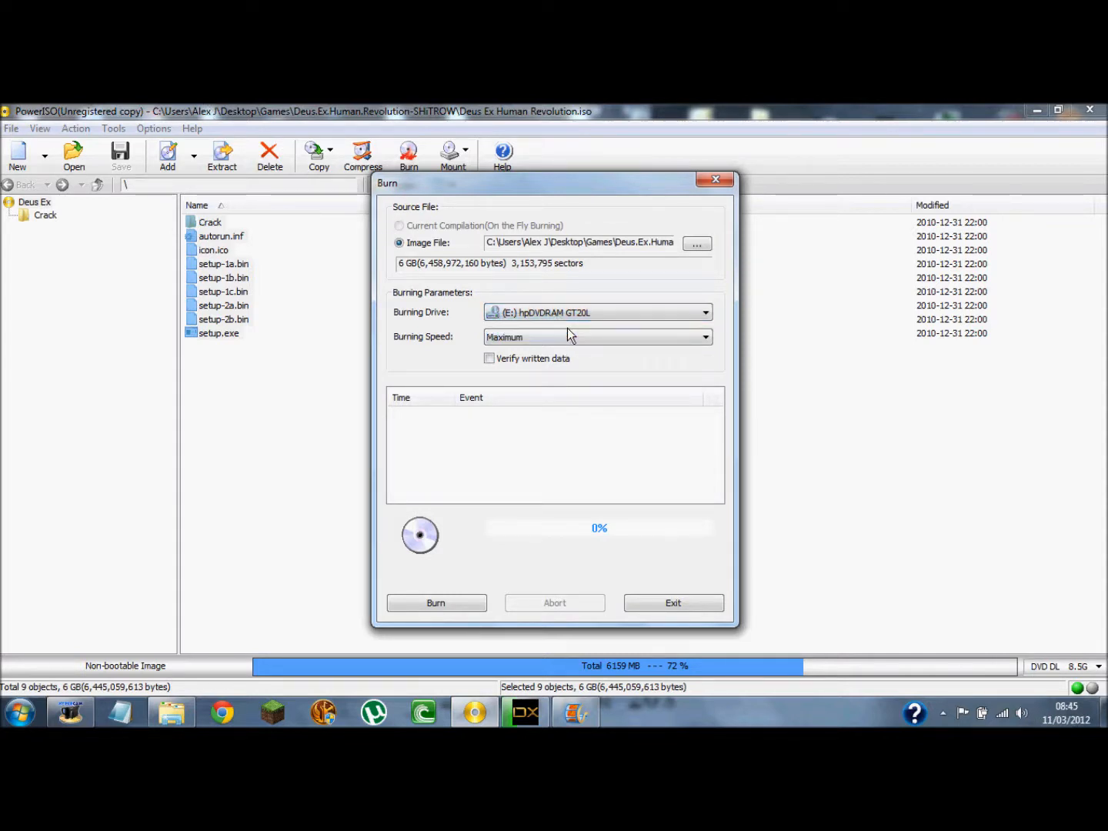
{"action": "mouse_move", "coordinate": [416, 477]}
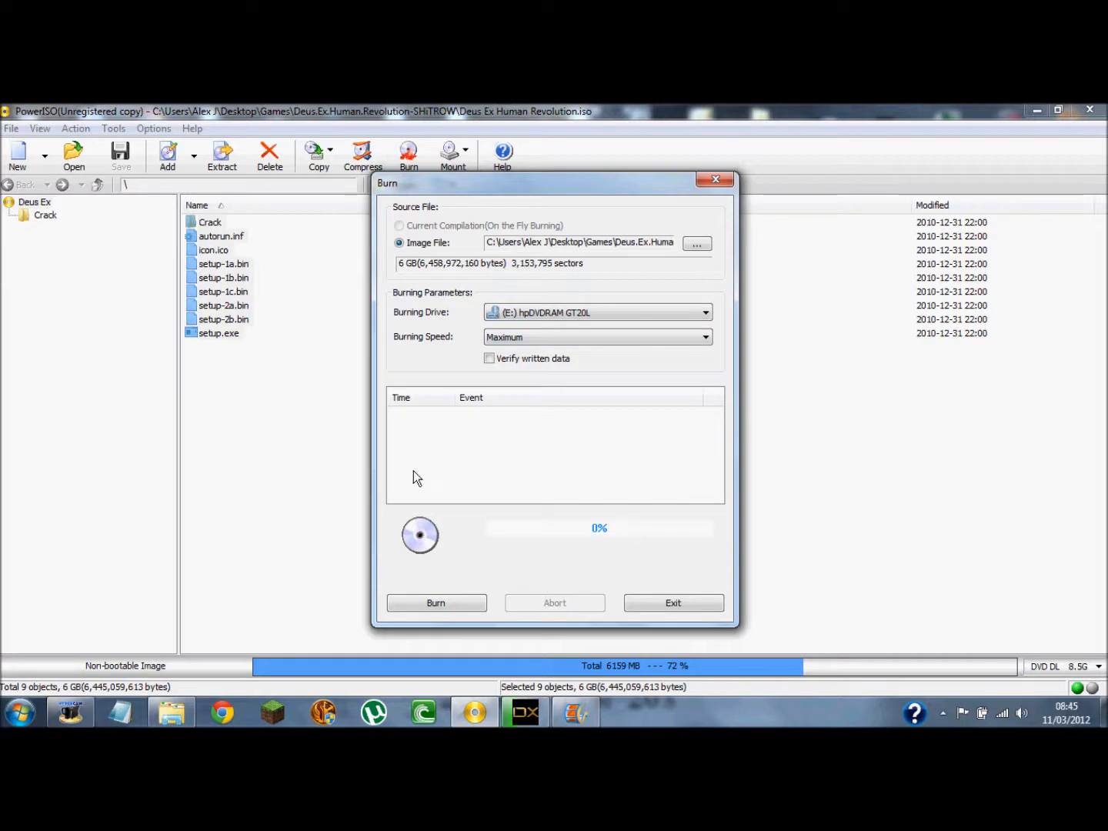
{"action": "mouse_move", "coordinate": [715, 180]}
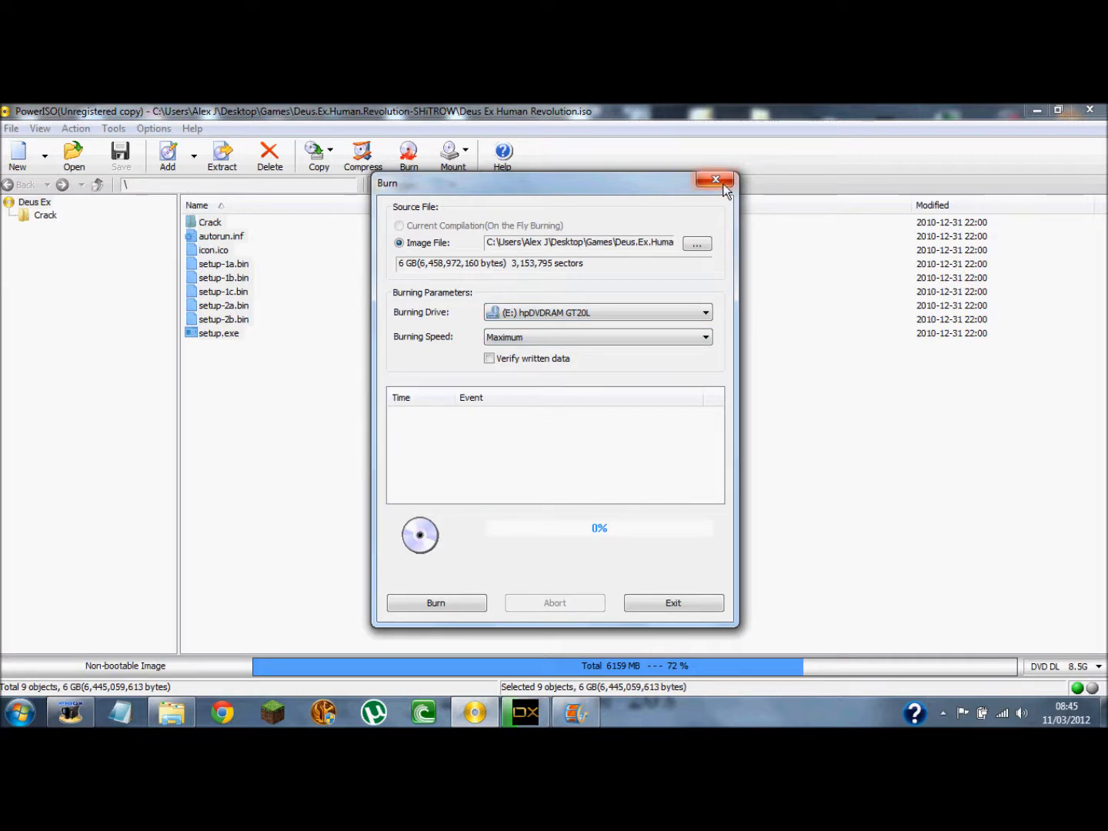
{"action": "mouse_move", "coordinate": [712, 246]}
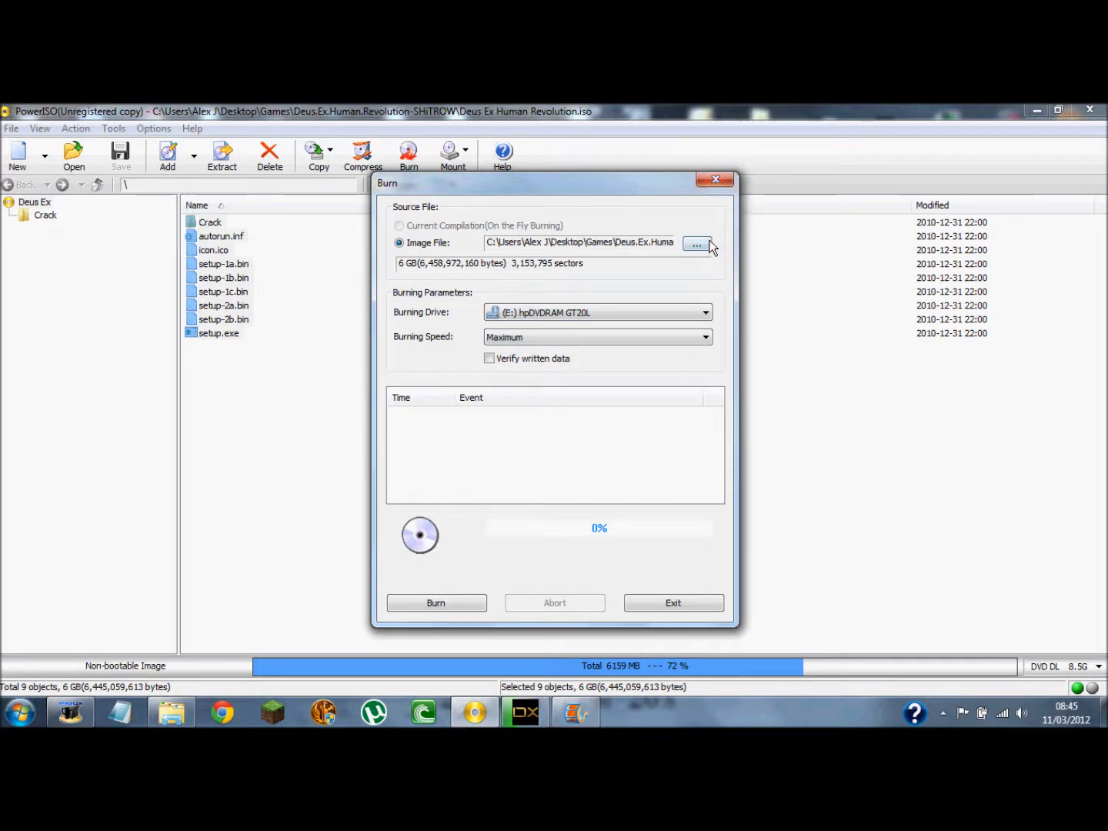